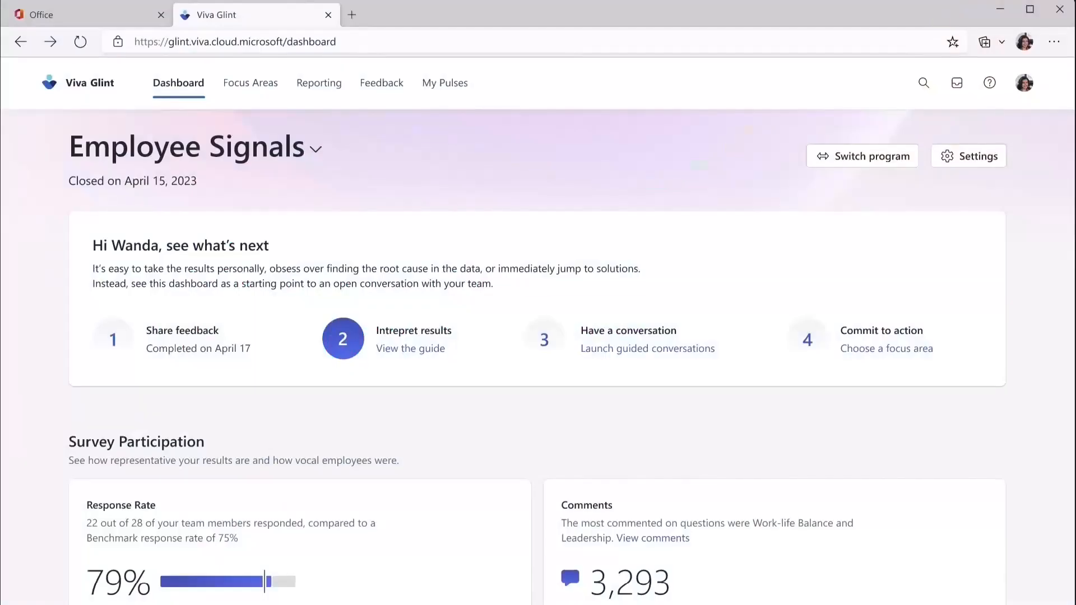
Scroll the dashboard past Top Strengths, Top Opportunities and All Scores to Scores by Manager Hierarchy
{"action": "scroll", "scroll_direction": "down", "scroll_amount": 3}
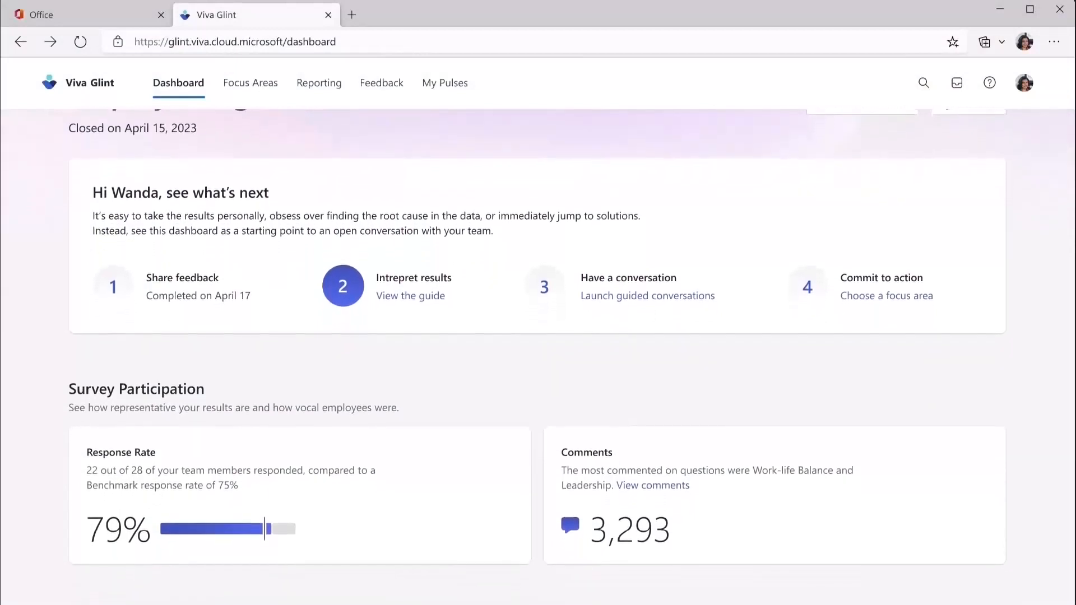
{"action": "scroll", "scroll_direction": "down", "scroll_amount": 3}
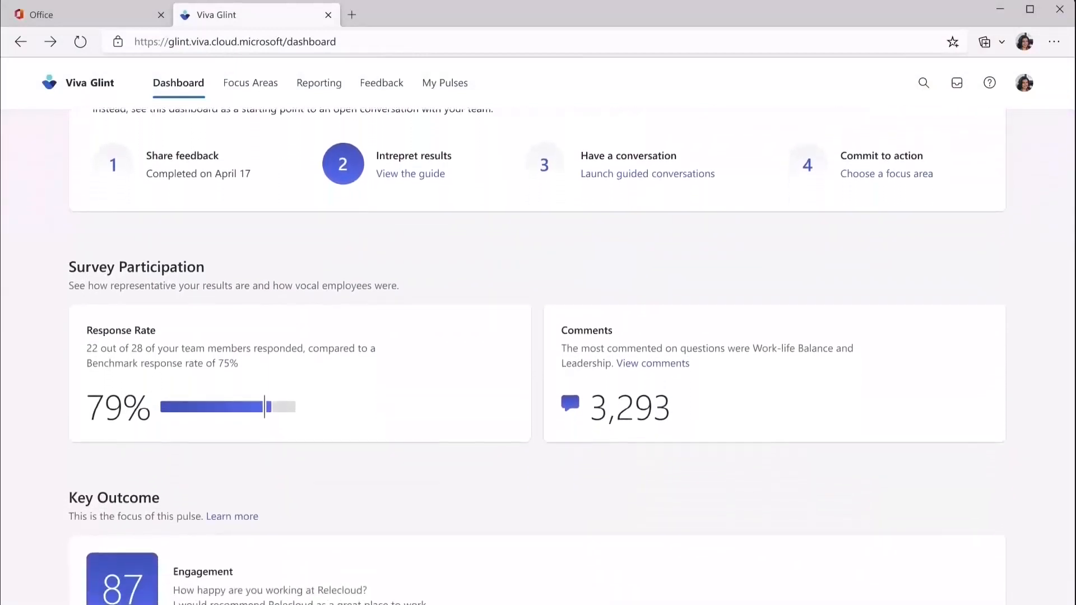
{"action": "scroll", "scroll_direction": "down", "scroll_amount": 3}
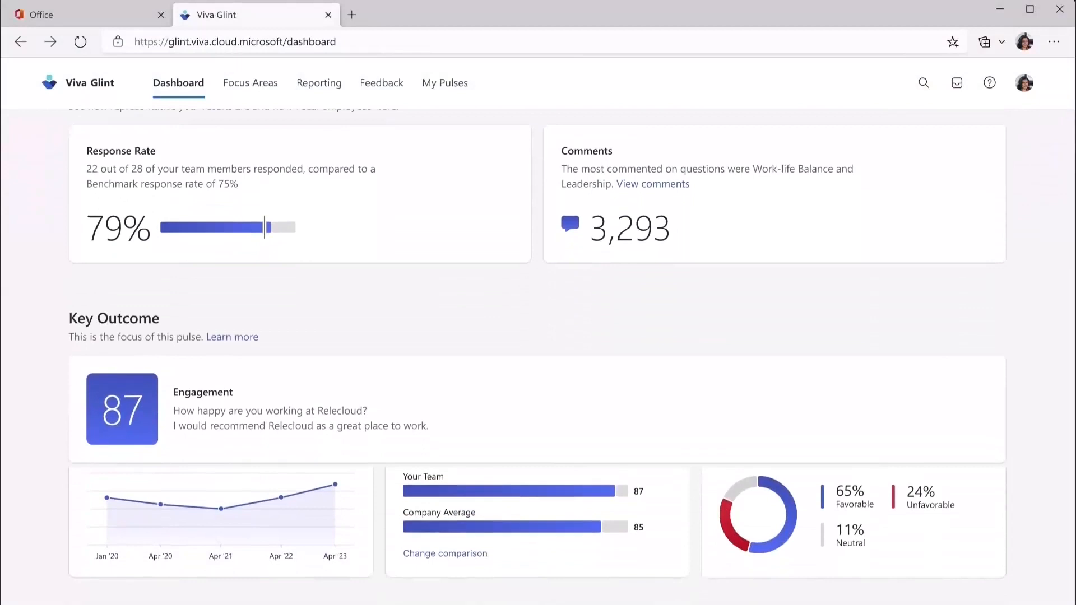
{"action": "scroll", "scroll_direction": "down", "scroll_amount": 3}
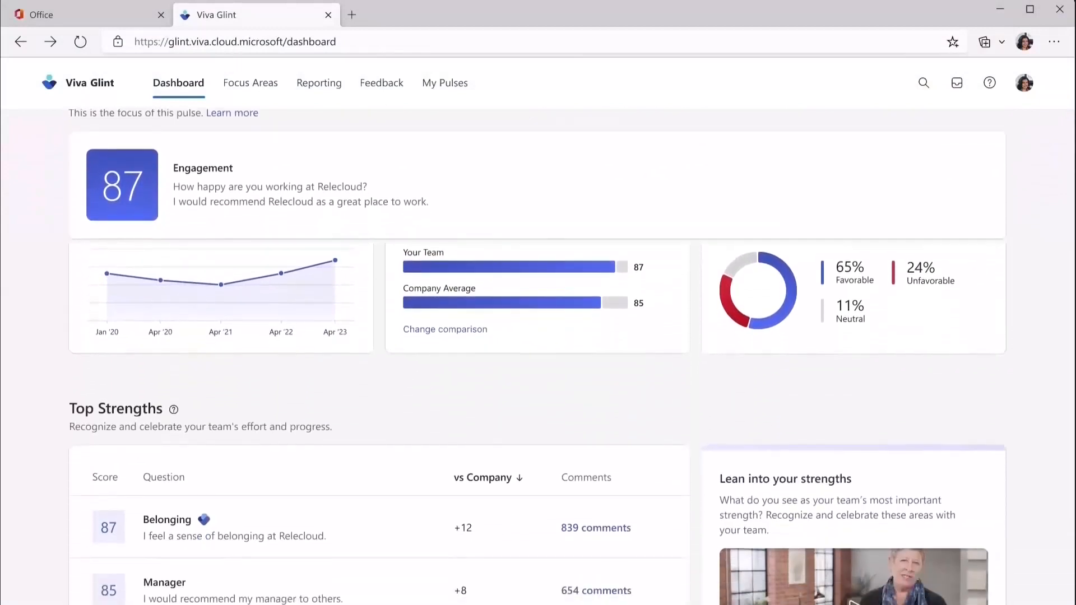
{"action": "scroll", "scroll_direction": "down", "scroll_amount": 3}
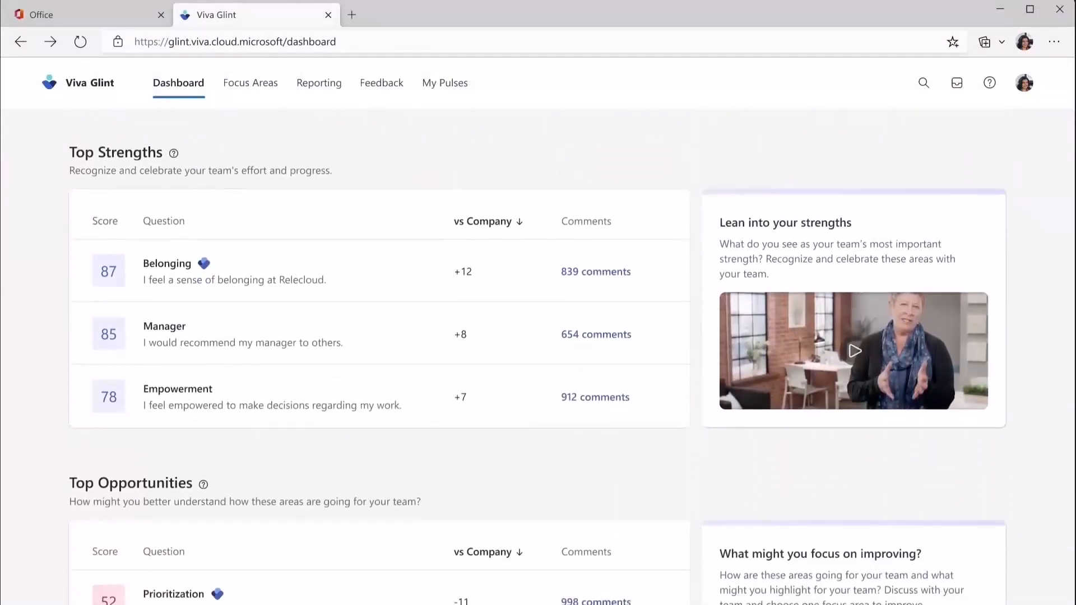
{"action": "scroll", "scroll_direction": "down", "scroll_amount": 3}
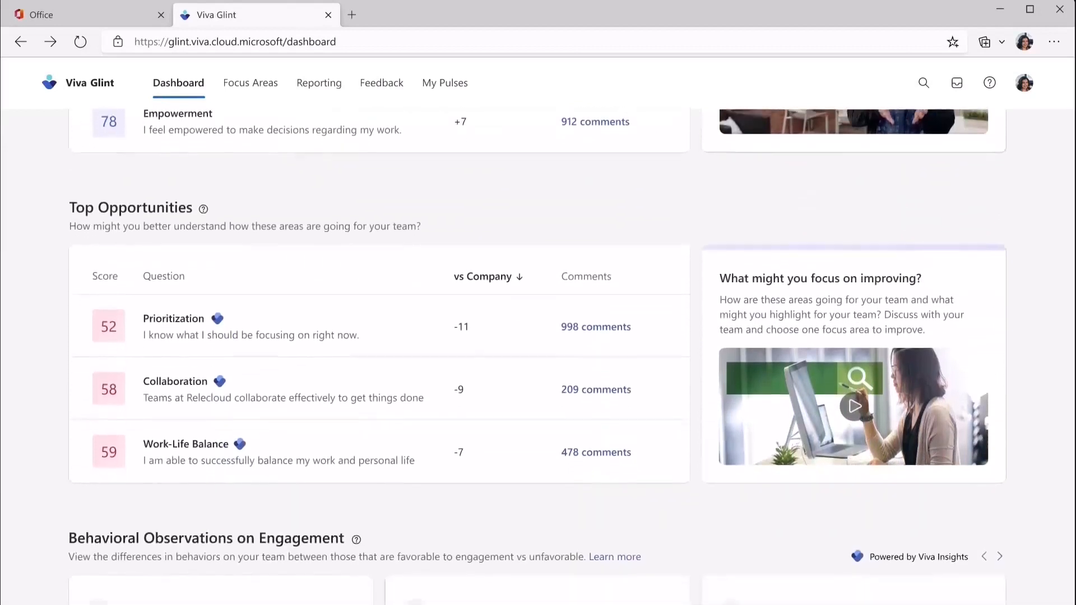
{"action": "scroll", "scroll_direction": "down", "scroll_amount": 3}
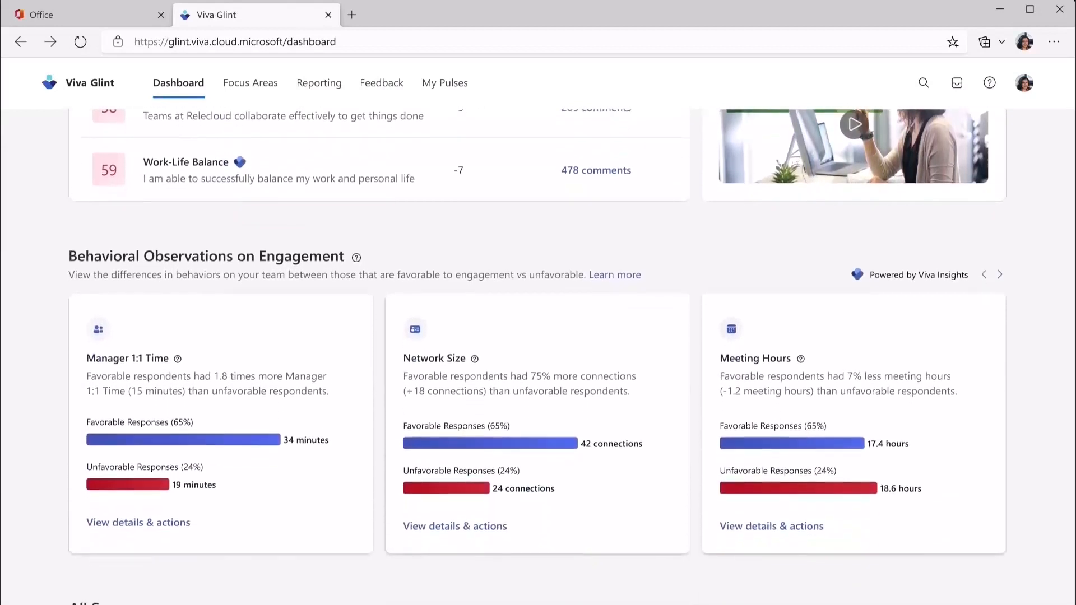
{"action": "scroll", "scroll_direction": "down", "scroll_amount": 3}
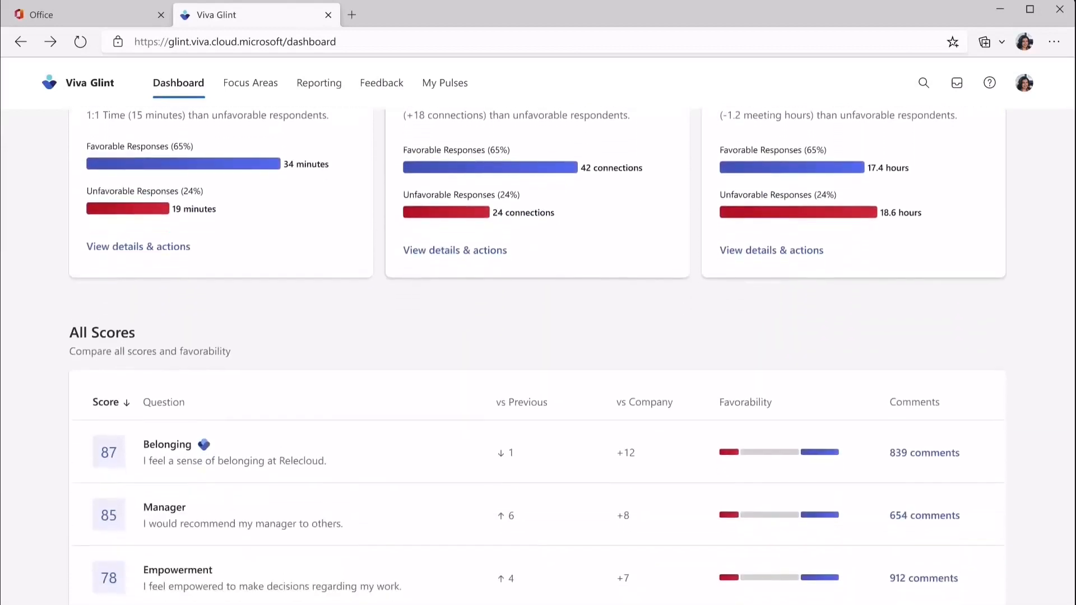
{"action": "scroll", "scroll_direction": "down", "scroll_amount": 3}
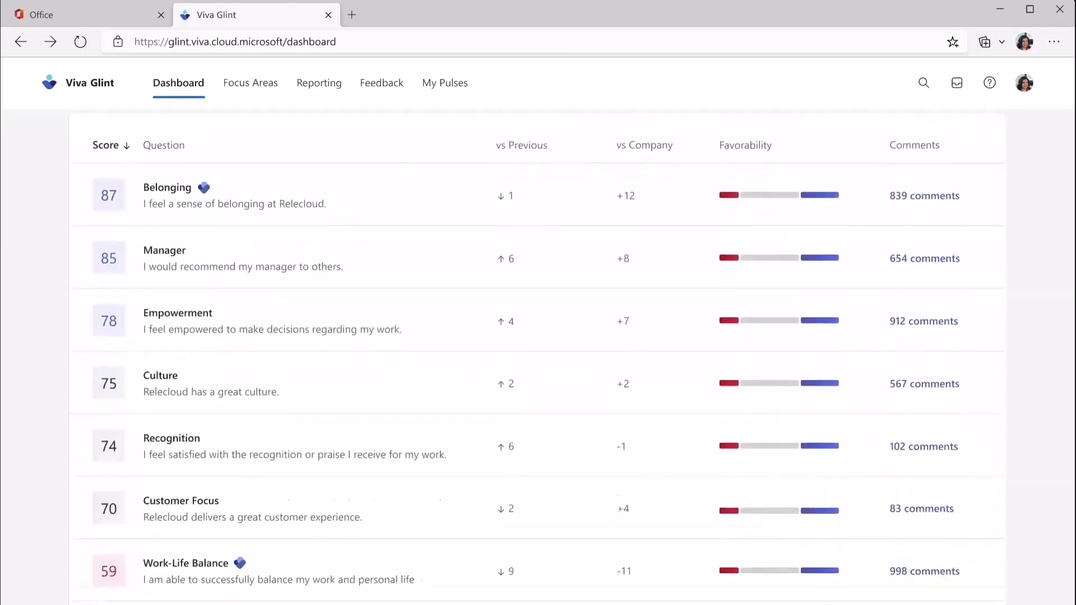
{"action": "scroll", "scroll_direction": "down", "scroll_amount": 3}
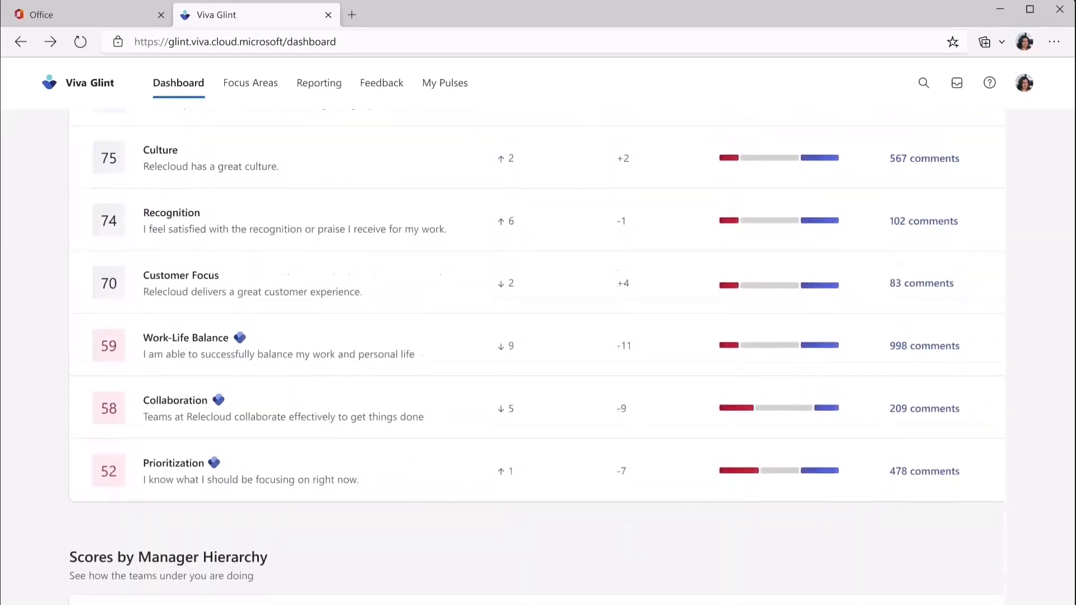
{"action": "scroll", "scroll_direction": "down", "scroll_amount": 3}
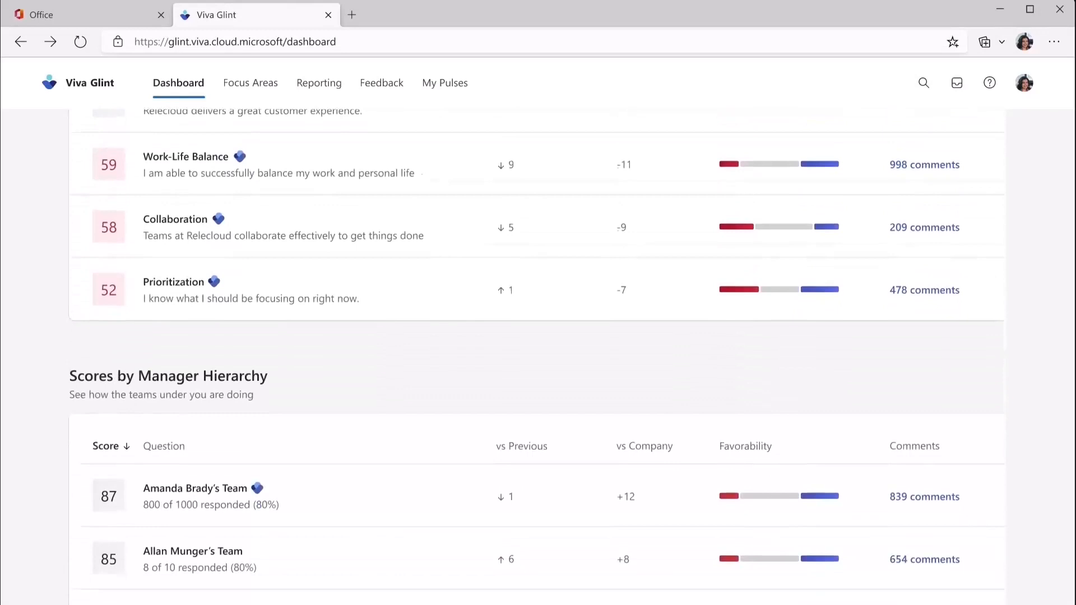
{"action": "scroll", "scroll_direction": "down", "scroll_amount": 3}
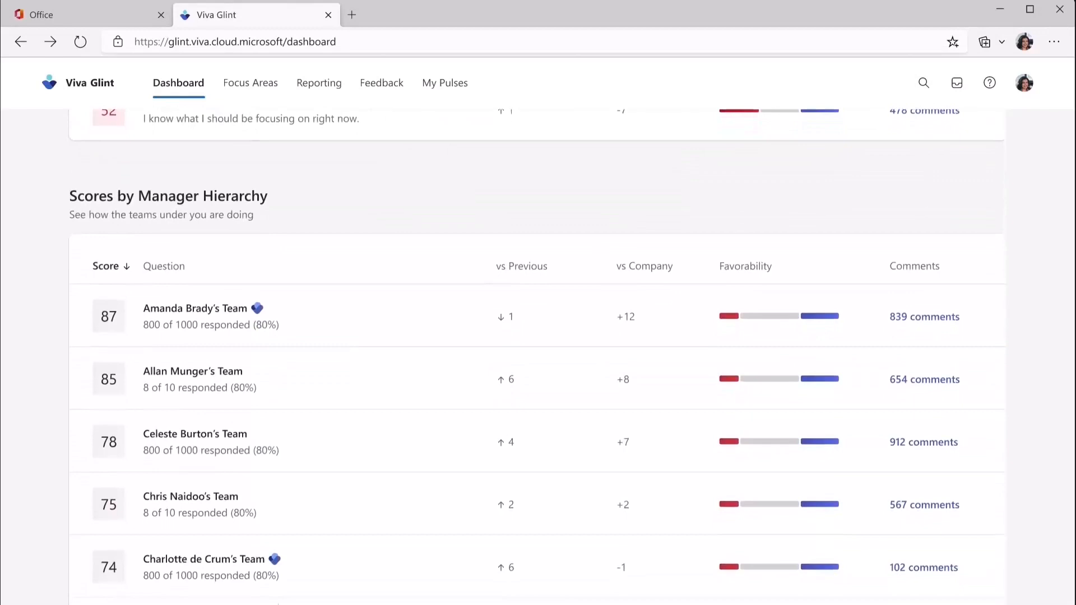
Go to the April 2023 Comment Report and scroll to its AI Comment Headlines
{"action": "left_click", "coordinate": [317, 82]}
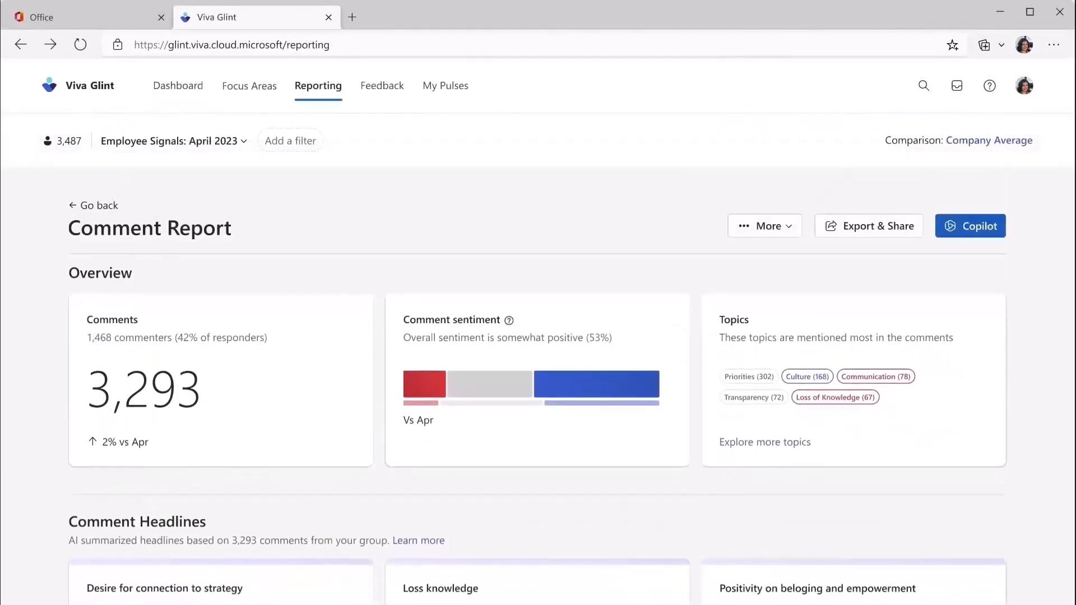
{"action": "scroll", "scroll_direction": "down", "scroll_amount": 3}
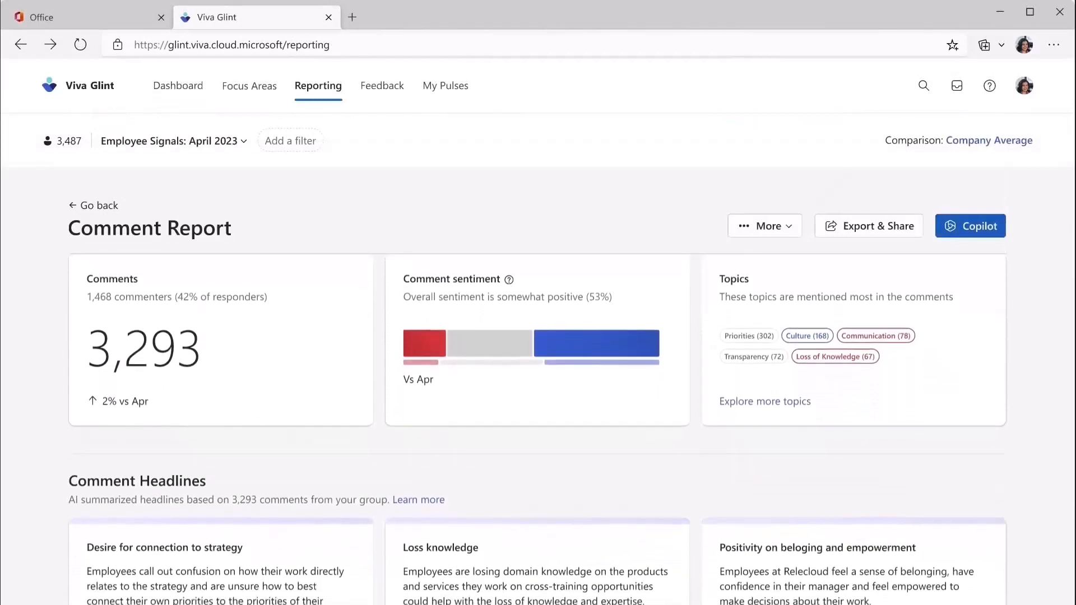
{"action": "scroll", "scroll_direction": "down", "scroll_amount": 3}
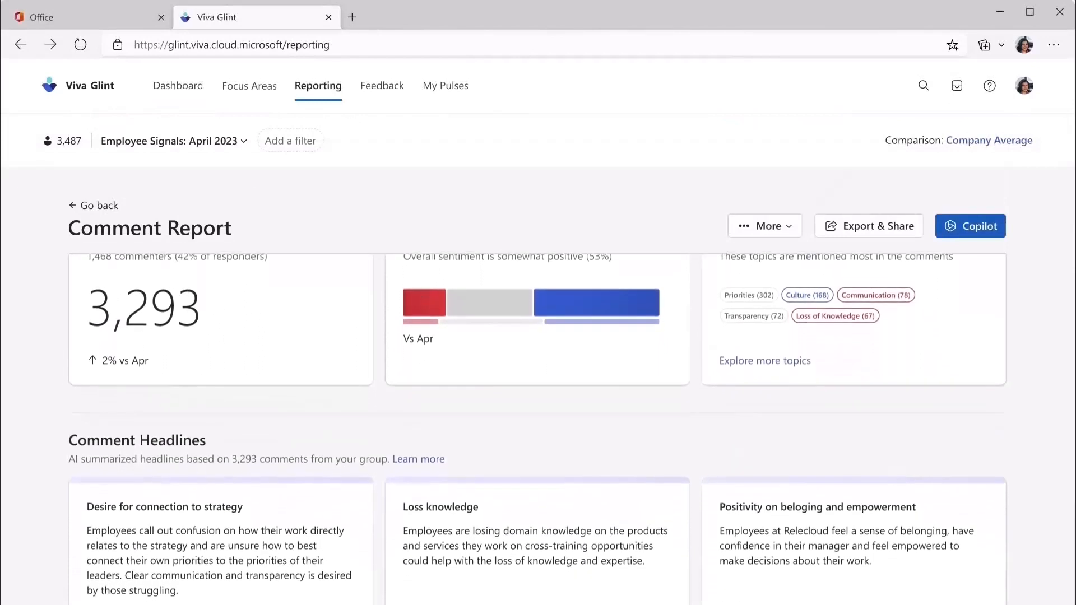
{"action": "scroll", "scroll_direction": "down", "scroll_amount": 3}
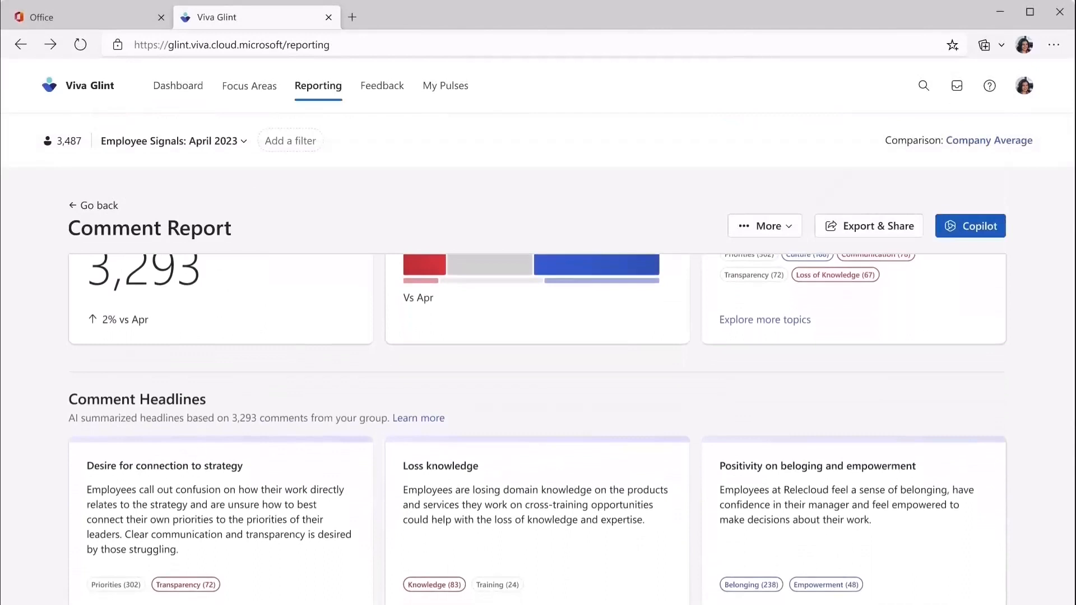
{"action": "scroll", "scroll_direction": "down", "scroll_amount": 3}
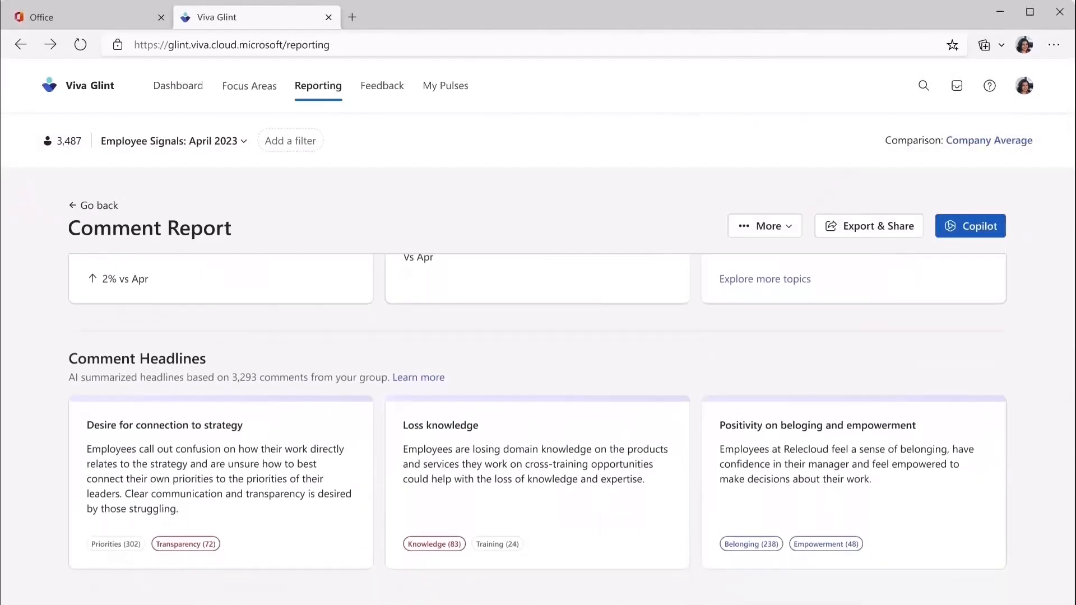
{"action": "scroll", "scroll_direction": "down", "scroll_amount": 3}
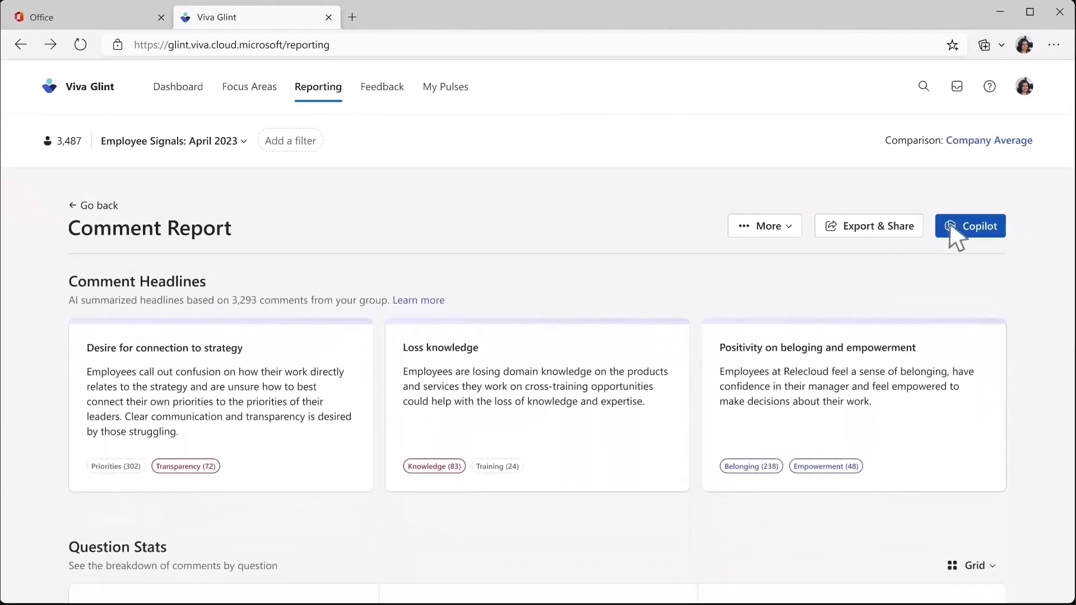
Bring up the Copilot assistant pane beside the Comment Report
{"action": "left_click", "coordinate": [971, 226]}
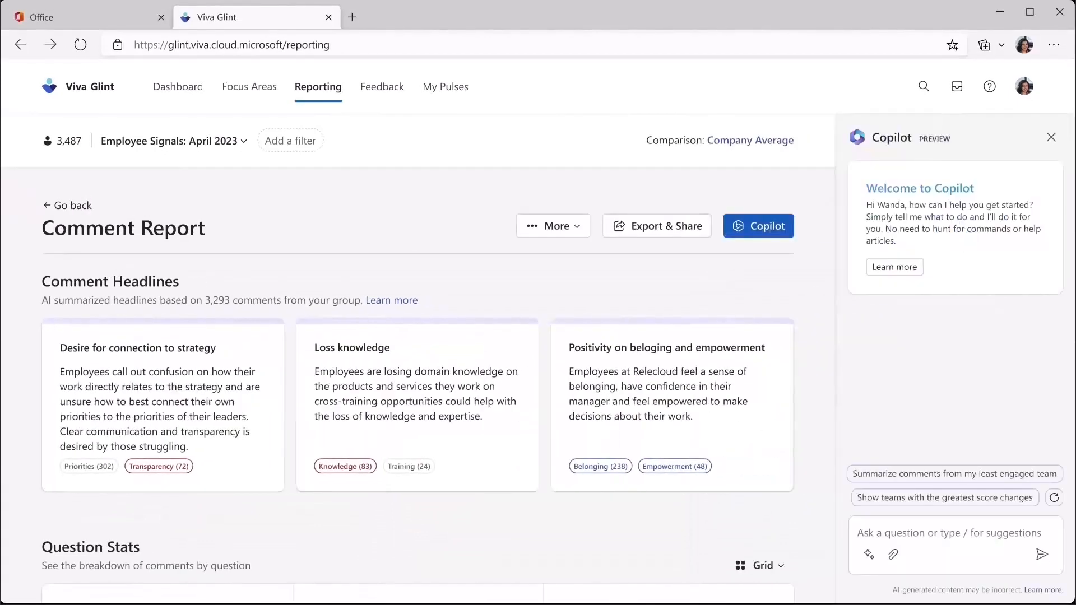
Ask Copilot to summarize comments from the least engaged team, Global Marketing
{"action": "left_click", "coordinate": [758, 226]}
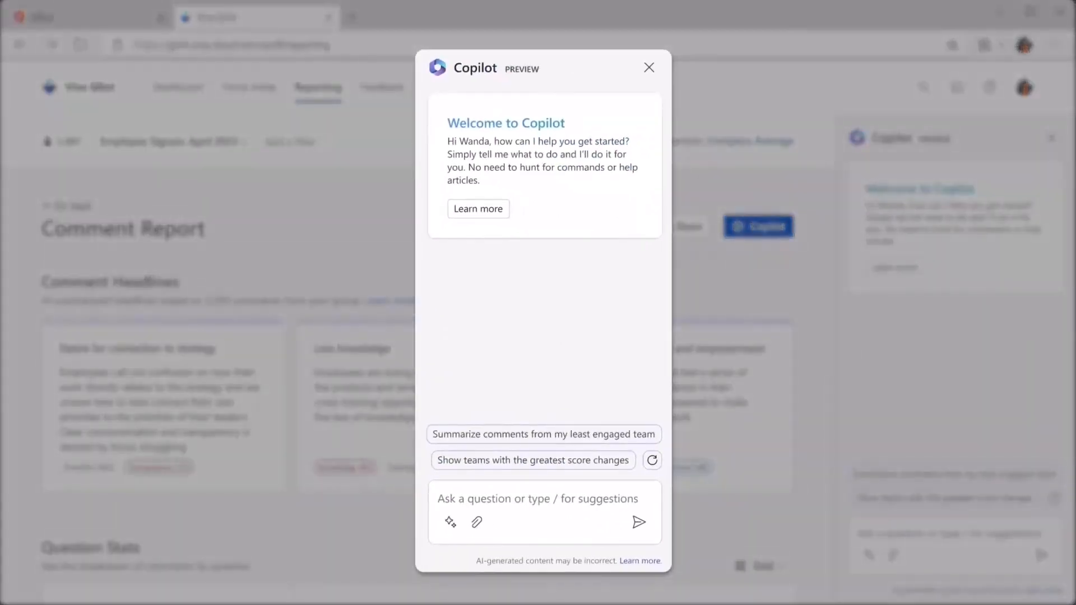
{"action": "mouse_move", "coordinate": [563, 443]}
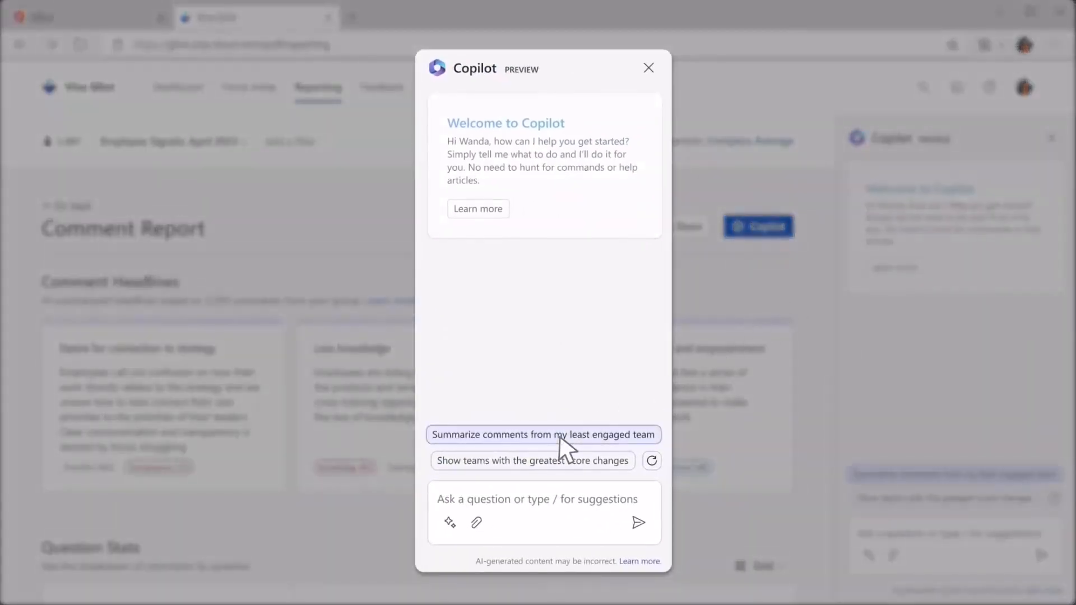
{"action": "left_click", "coordinate": [543, 435]}
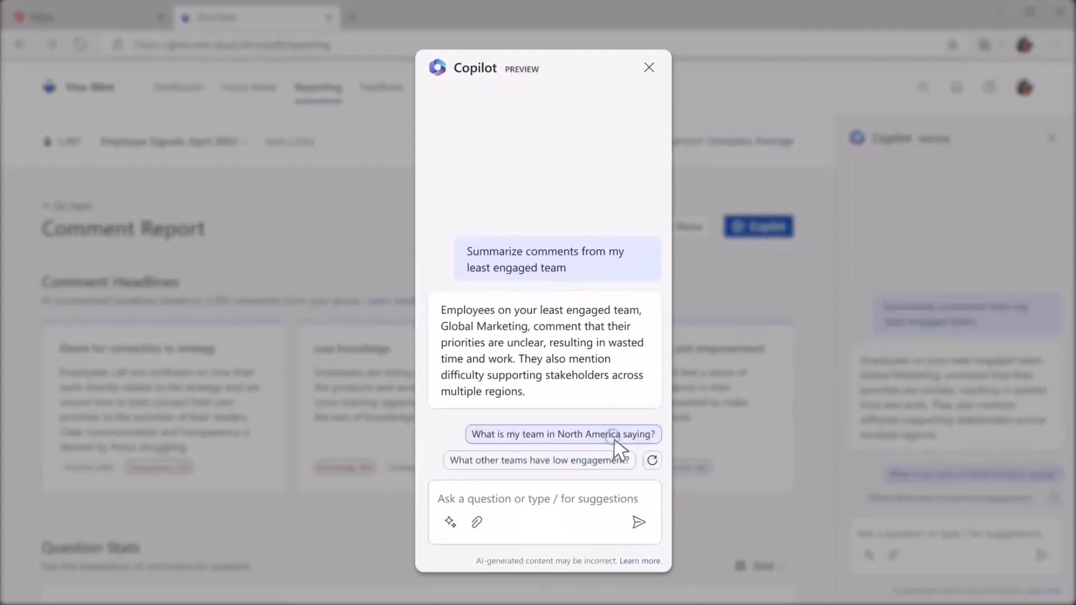
Ask Copilot the follow-up 'What is my team in North America saying?'
{"action": "left_click", "coordinate": [561, 435]}
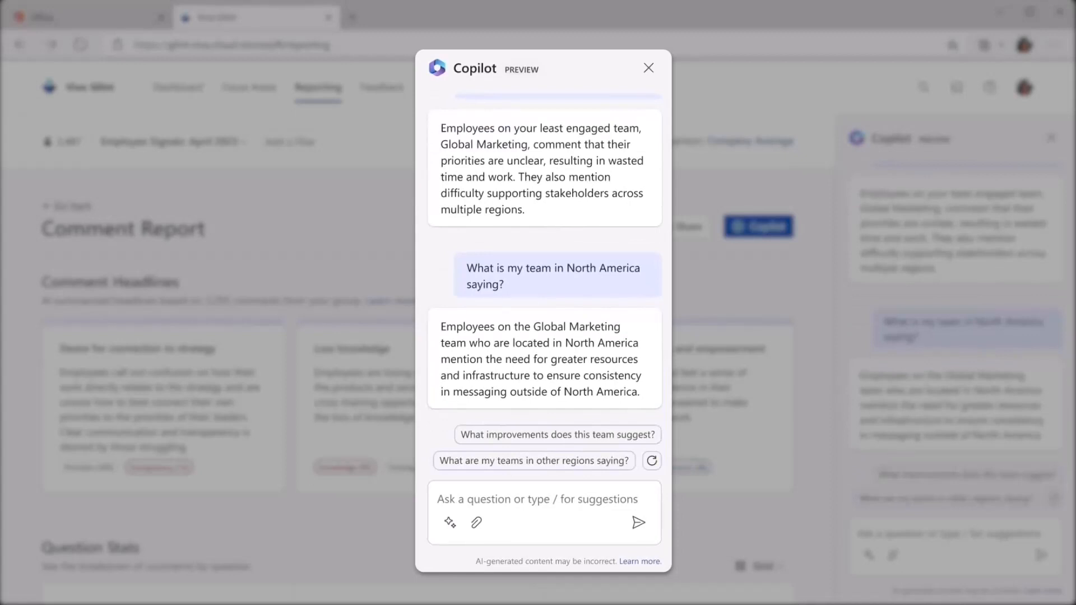
{"action": "mouse_move", "coordinate": [582, 466]}
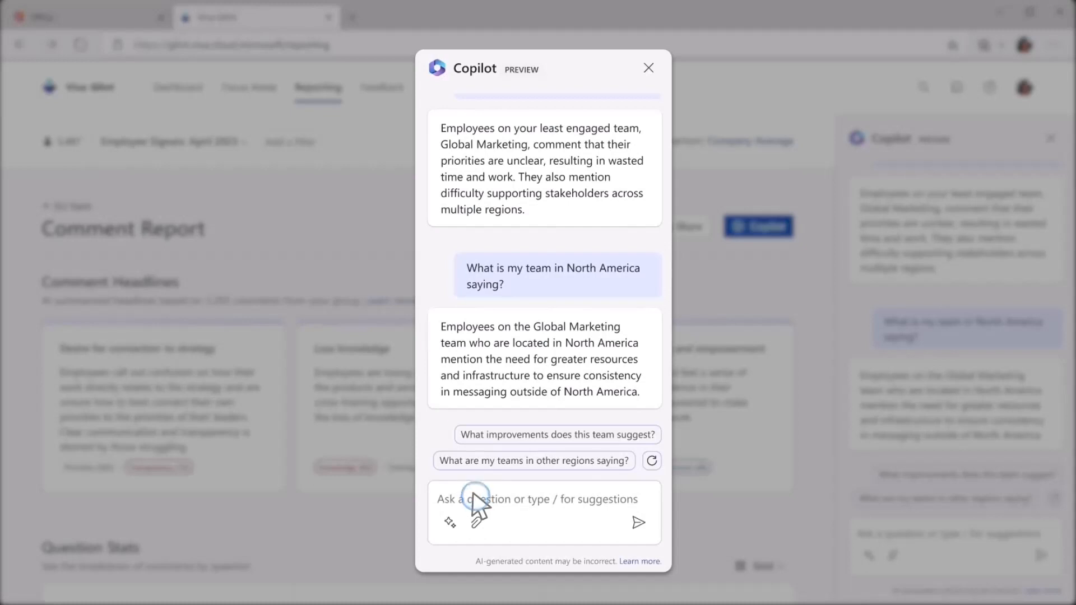
Ask Copilot whether teams coordinating in-office days together are more engaged than those who don't
{"action": "type", "text": "Are teams that coordinate in-offic"}
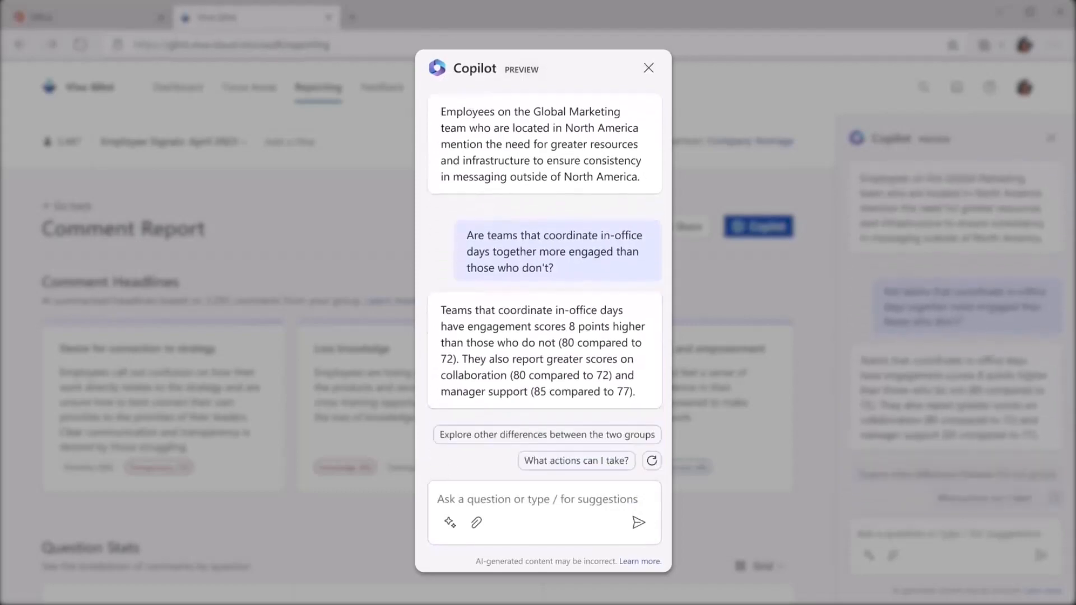
{"action": "left_click", "coordinate": [648, 69]}
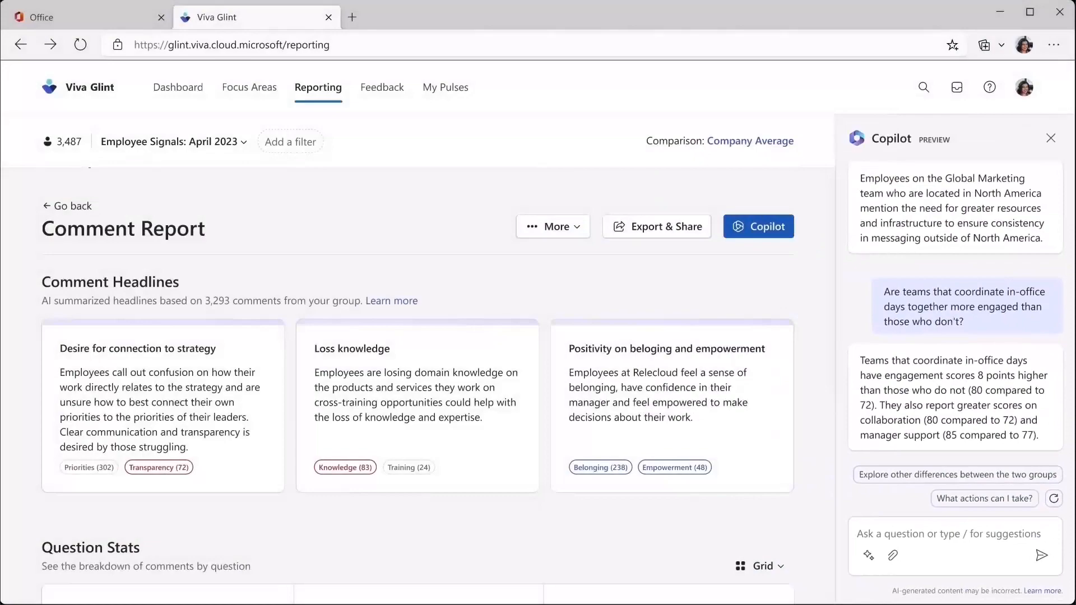